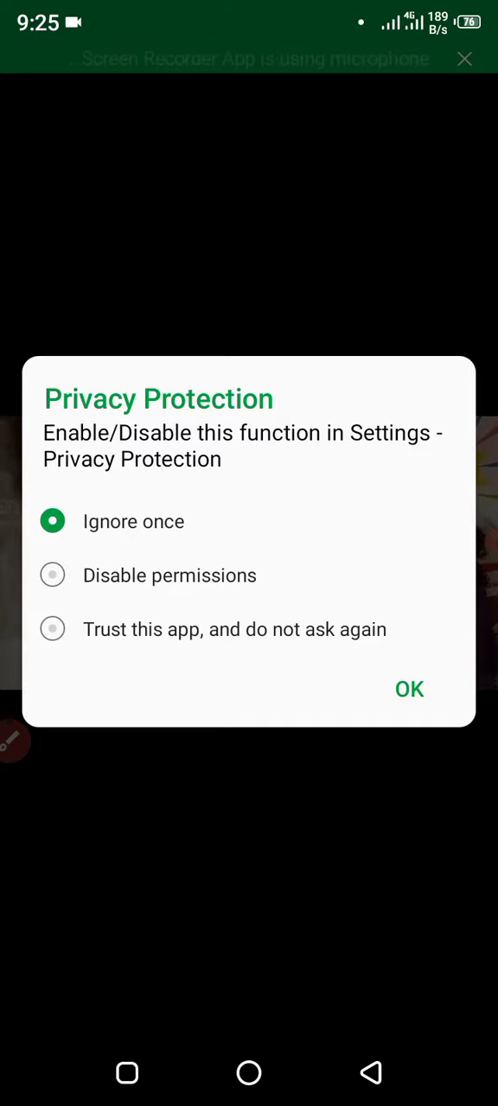
# - Dismiss the Privacy Protection dialog with 'Ignore once' kept, so the classroom video resumes
pyautogui.click(408, 687)
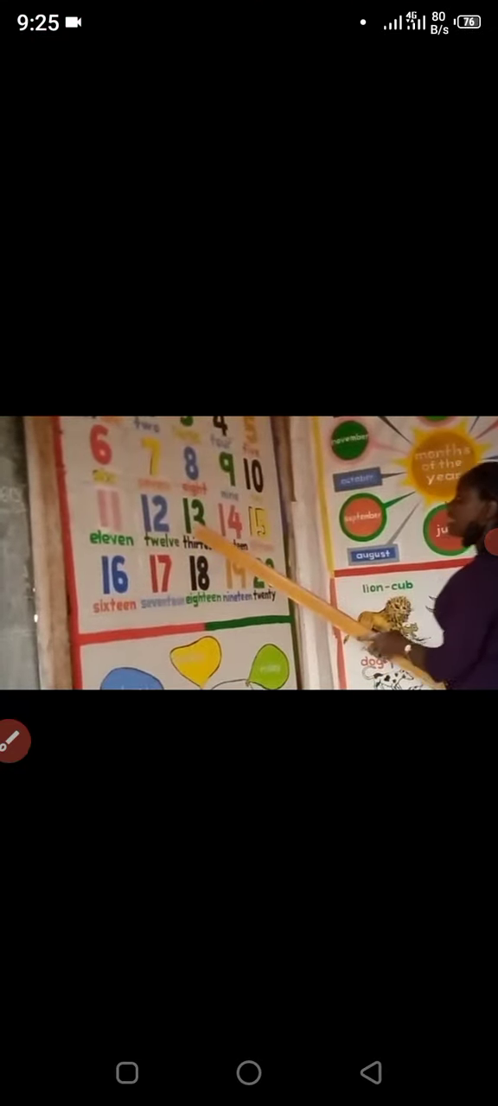